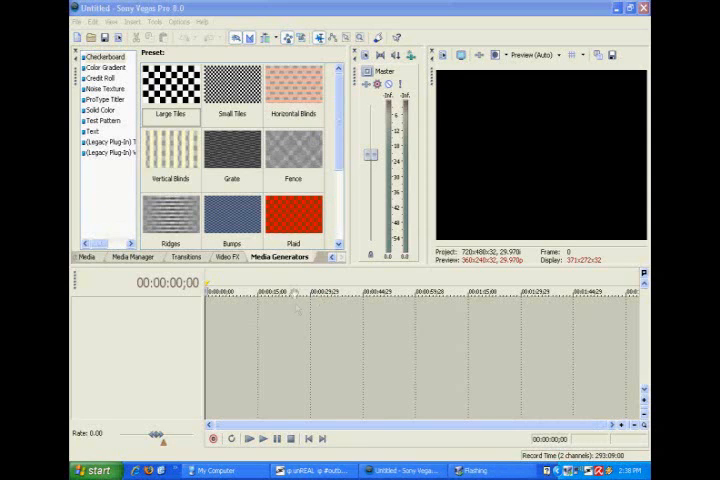
{"action": "mouse_move", "coordinate": [245, 326]}
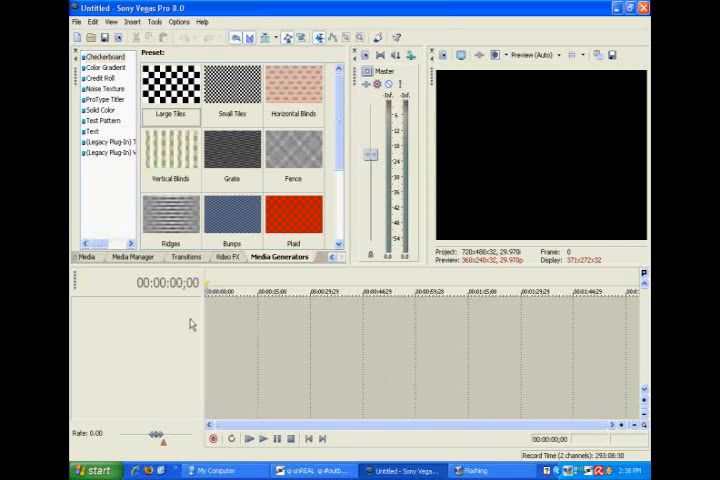
{"action": "mouse_move", "coordinate": [215, 320]}
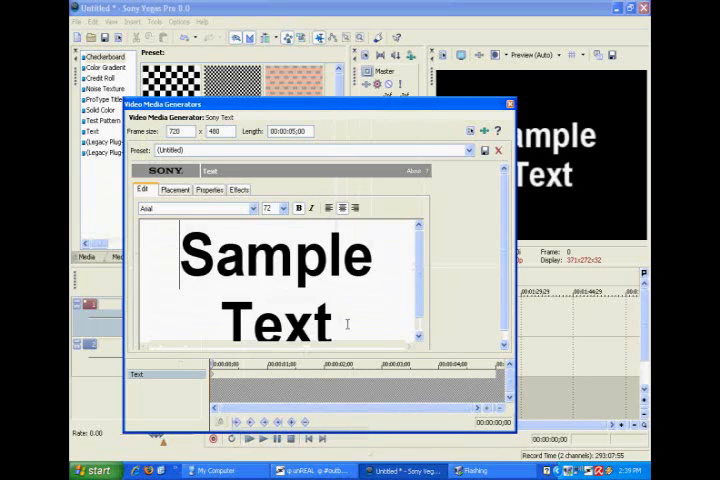
- Change the title text to 'Fearedful' and apply a distressed grunge font
{"action": "type", "text": "Fearedful"}
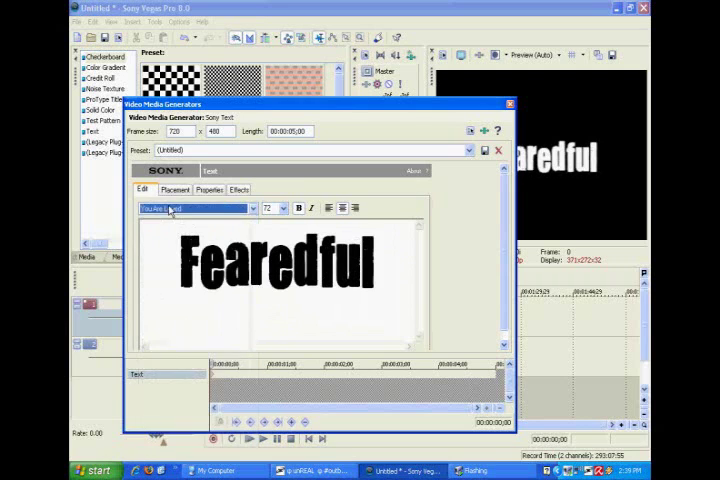
{"action": "left_click", "coordinate": [207, 189]}
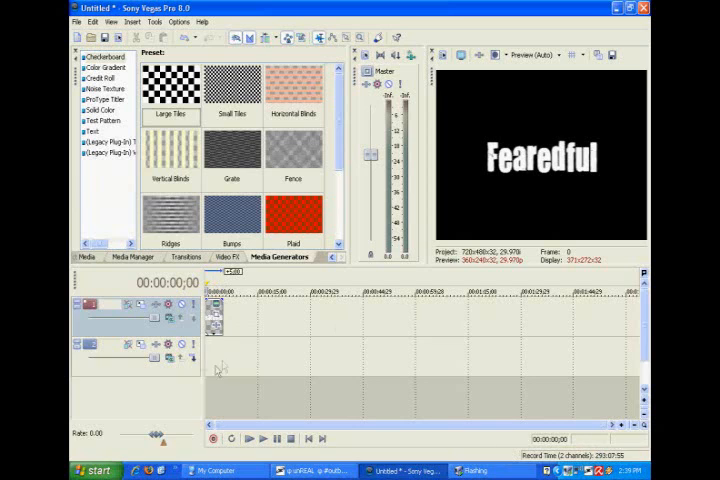
- Extend the Fearedful text event and bring up Track 2's Track Motion settings
{"action": "left_click_drag", "start_coordinate": [170, 90], "coordinate": [225, 315]}
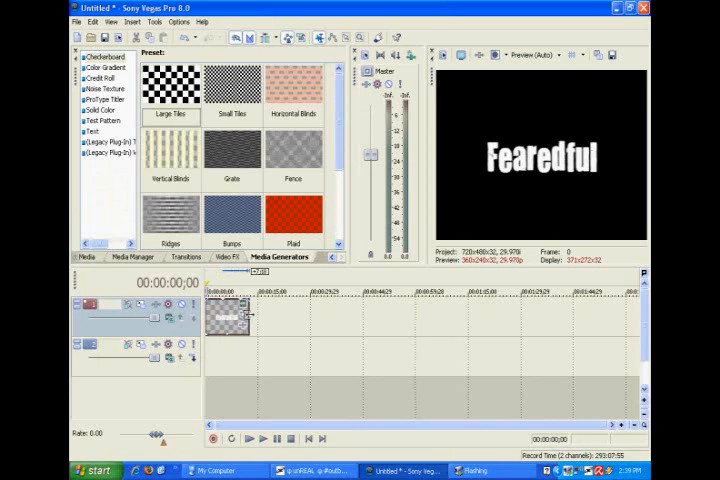
{"action": "right_click", "coordinate": [230, 315]}
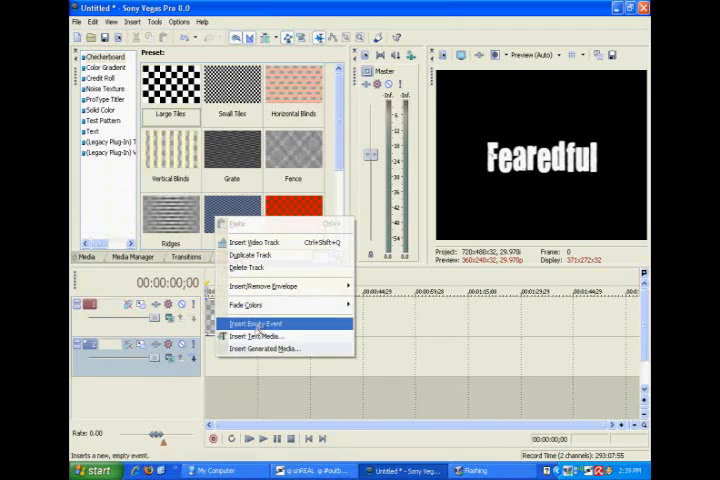
{"action": "left_click", "coordinate": [257, 323]}
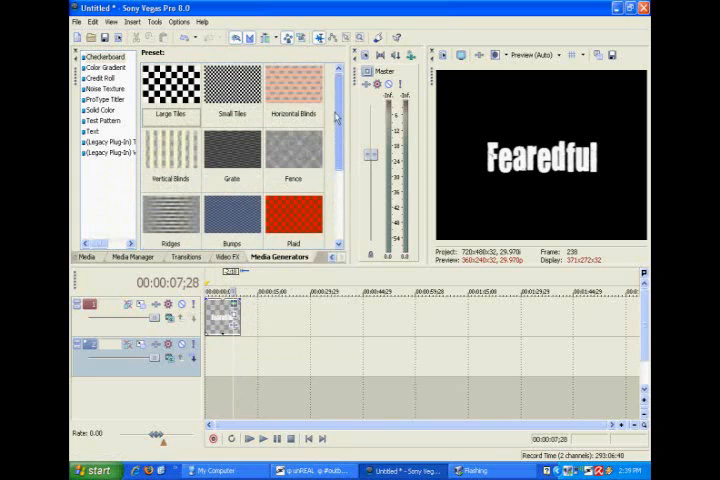
{"action": "left_click", "coordinate": [103, 89]}
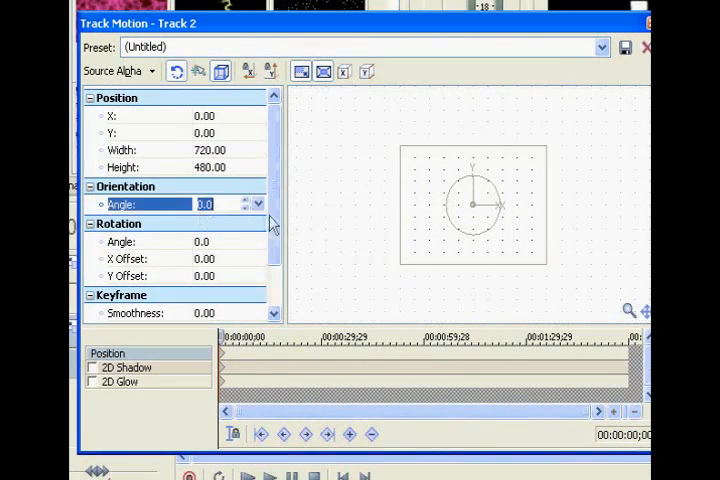
- Rotate Track 2's motion to a 90° orientation angle and enlarge the frame
{"action": "type", "text": "90.0"}
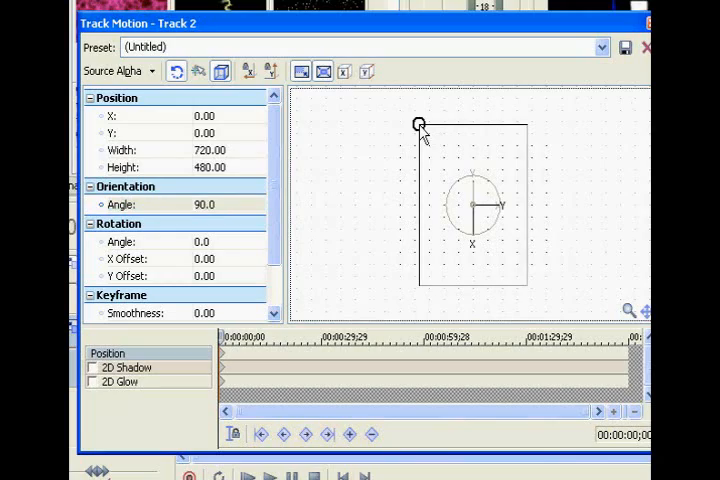
{"action": "left_click", "coordinate": [367, 71]}
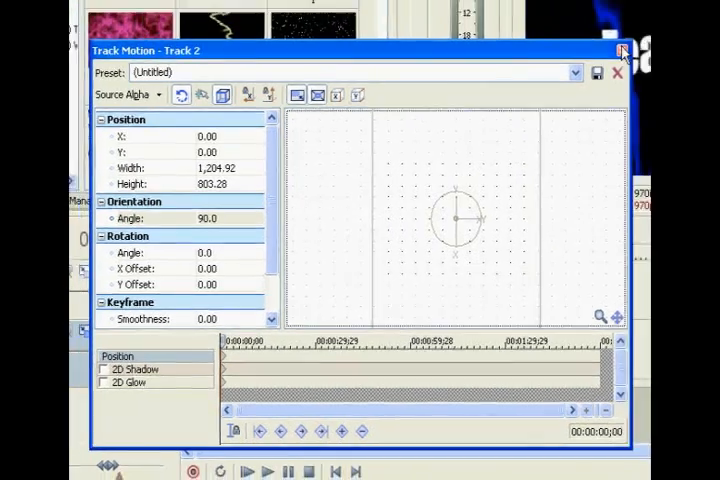
{"action": "left_click", "coordinate": [621, 50]}
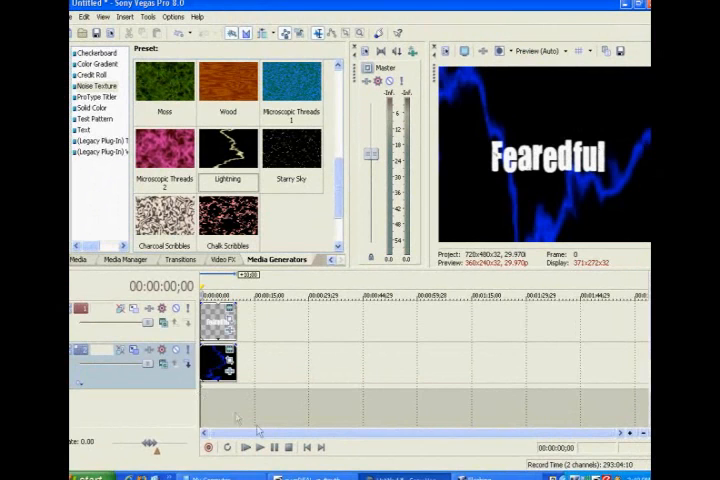
- Preview the rotated lightning, then replay the Darken-composited text over it
{"action": "left_click", "coordinate": [244, 447]}
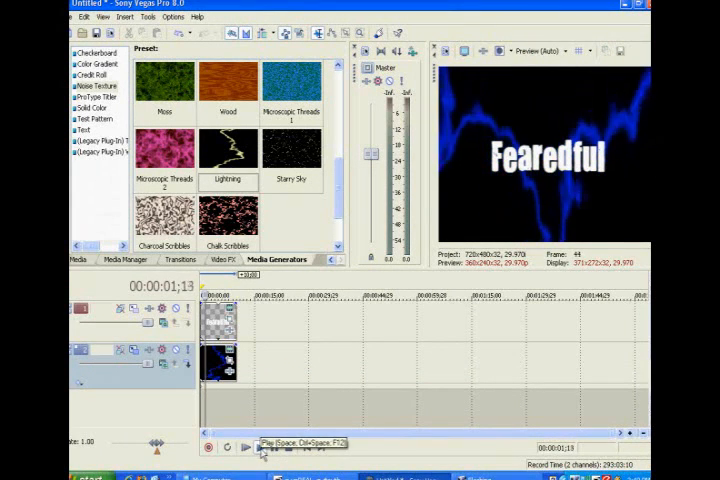
{"action": "left_click", "coordinate": [248, 446]}
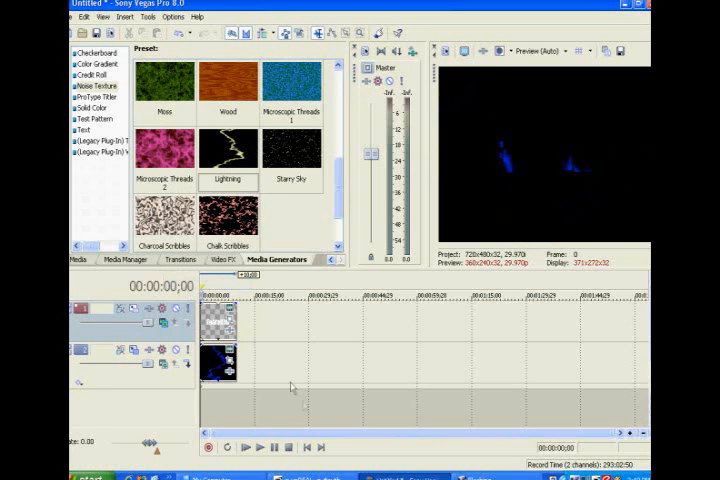
{"action": "left_click", "coordinate": [245, 447]}
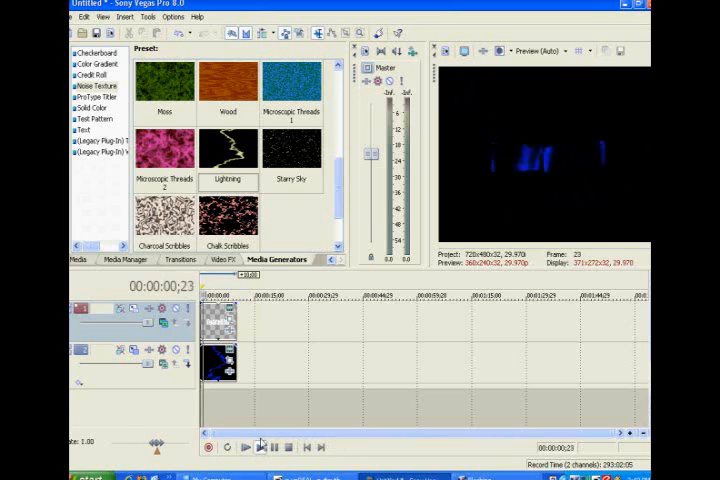